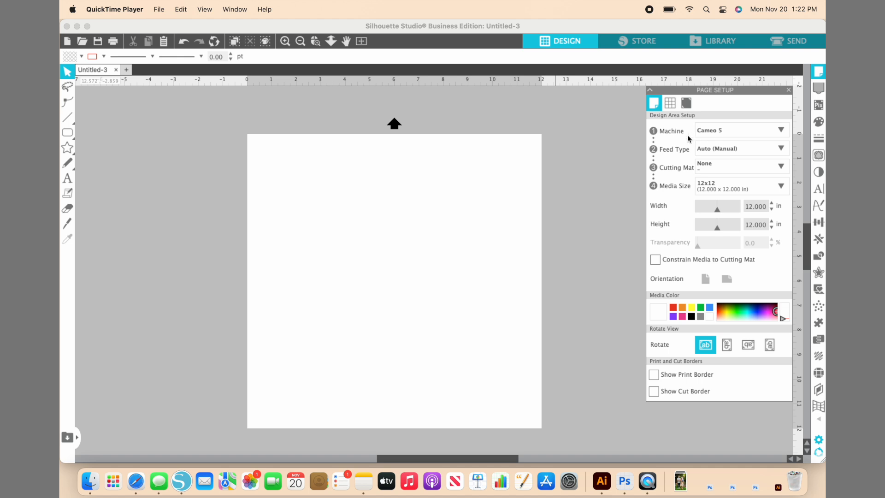
{"action": "mouse_move", "coordinate": [689, 175]}
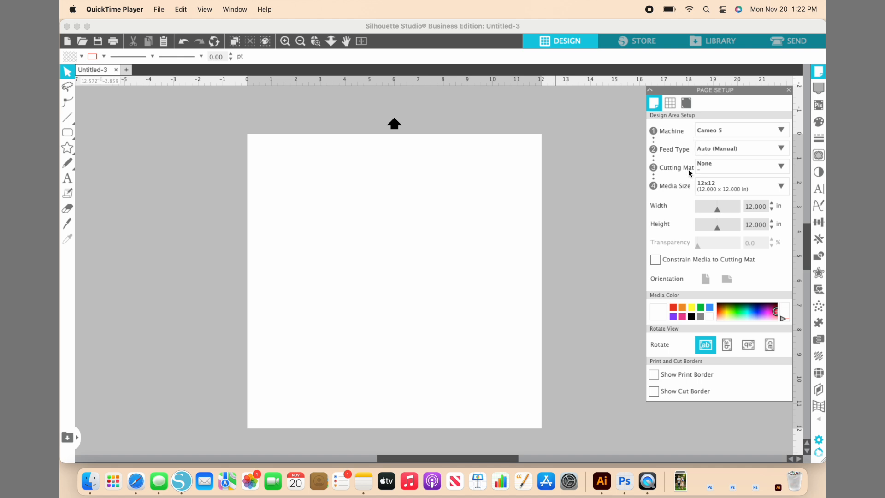
{"action": "mouse_move", "coordinate": [710, 173]}
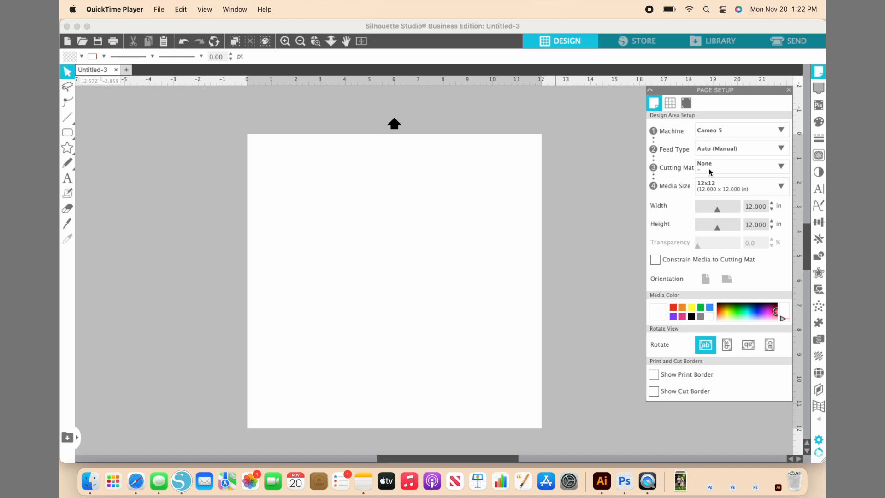
{"action": "mouse_move", "coordinate": [692, 191]}
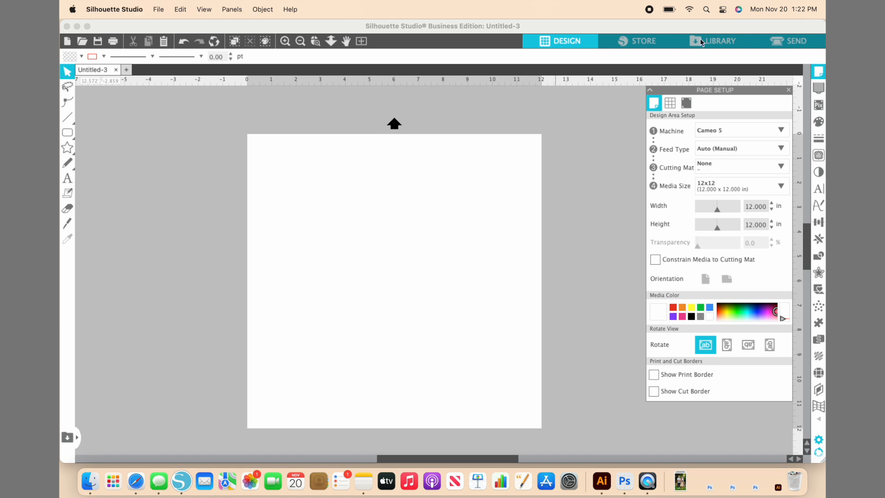
Search the design library for "candy" designs
{"action": "left_click", "coordinate": [719, 41]}
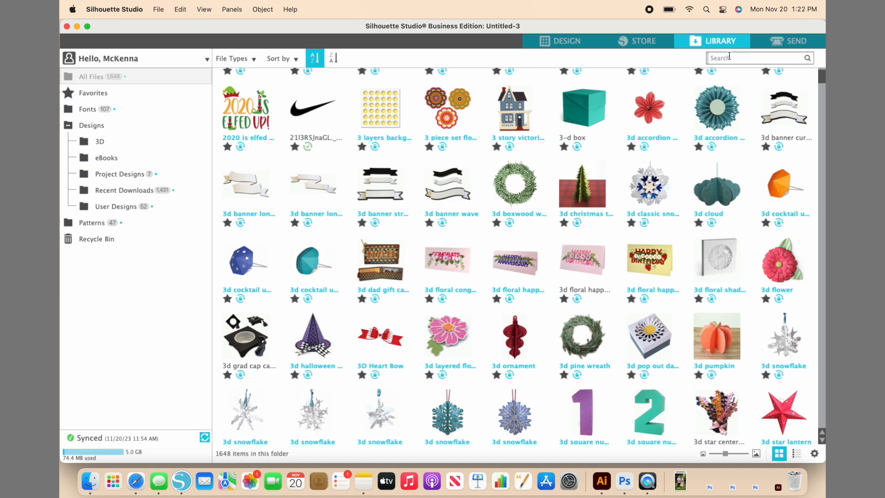
{"action": "type", "text": "candy"}
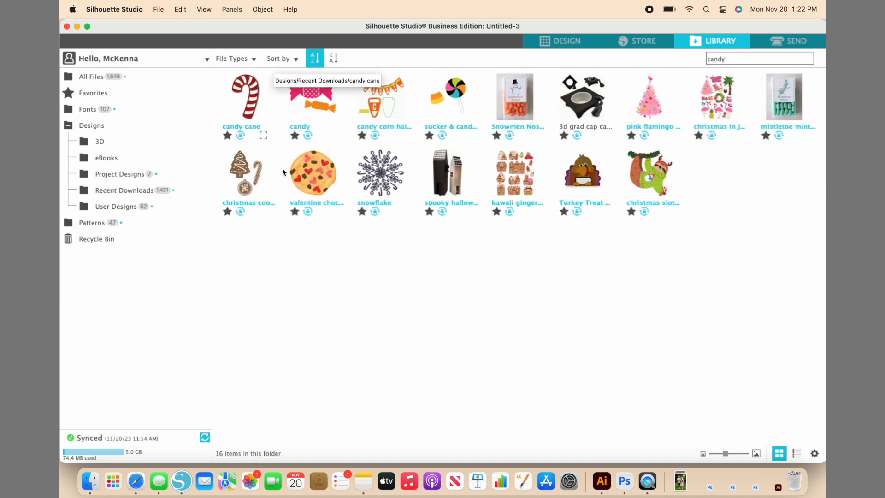
{"action": "mouse_move", "coordinate": [243, 172]}
{"action": "type", "text": "snowfl"}
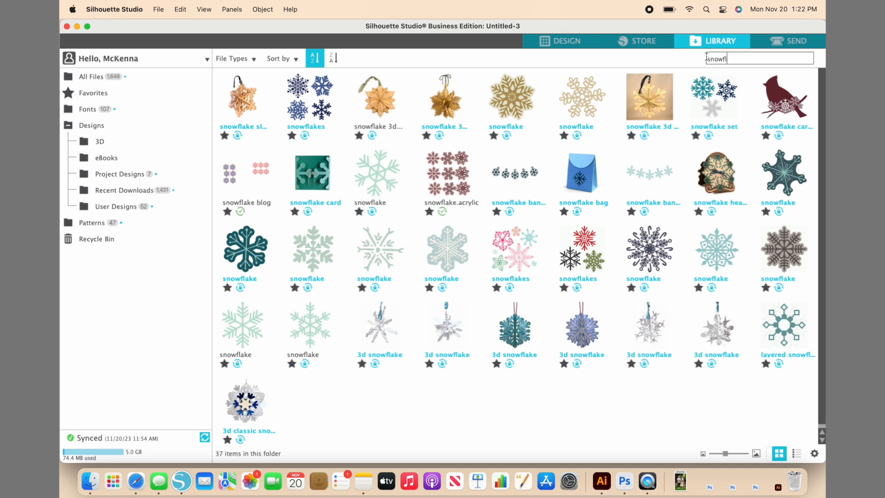
{"action": "mouse_move", "coordinate": [713, 3]}
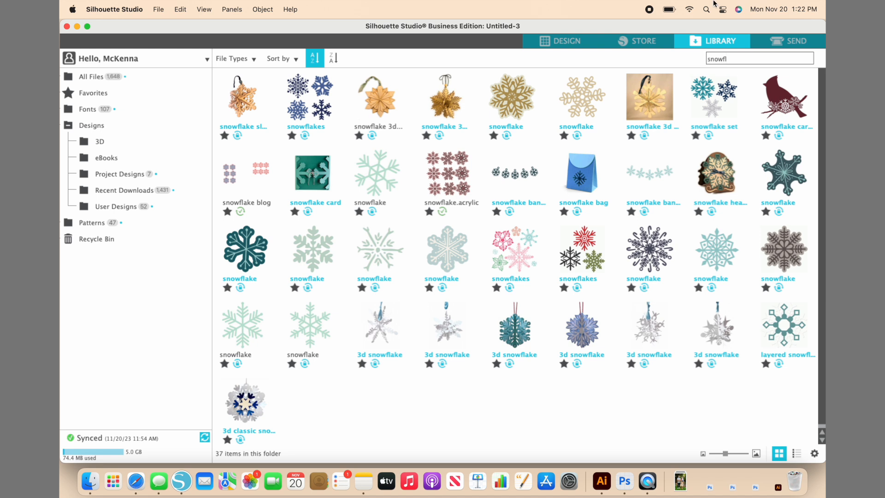
{"action": "mouse_move", "coordinate": [517, 172]}
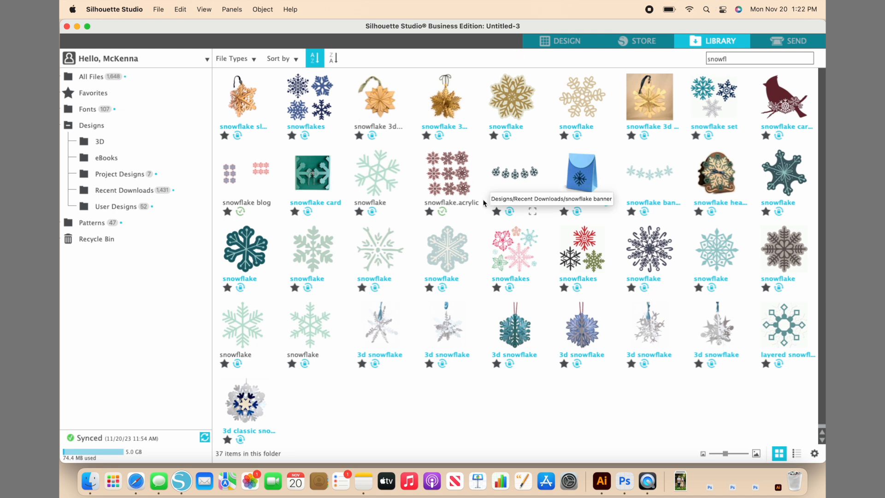
{"action": "mouse_move", "coordinate": [401, 254]}
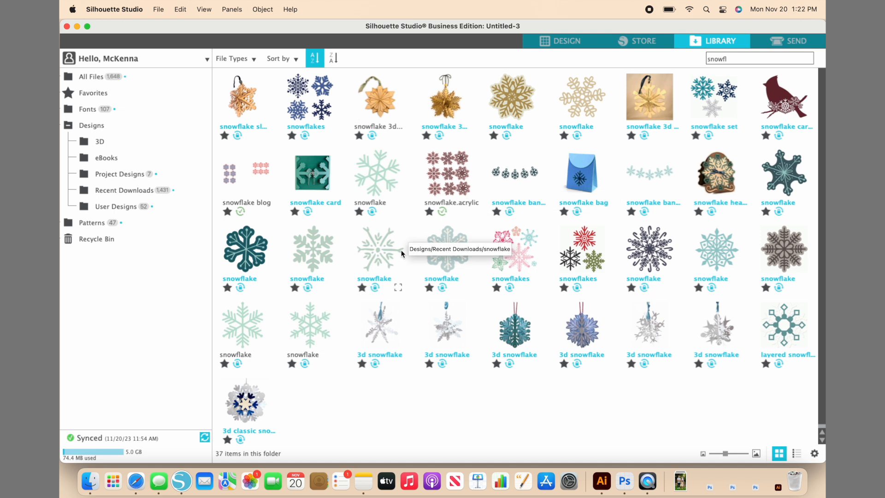
{"action": "mouse_move", "coordinate": [545, 204]}
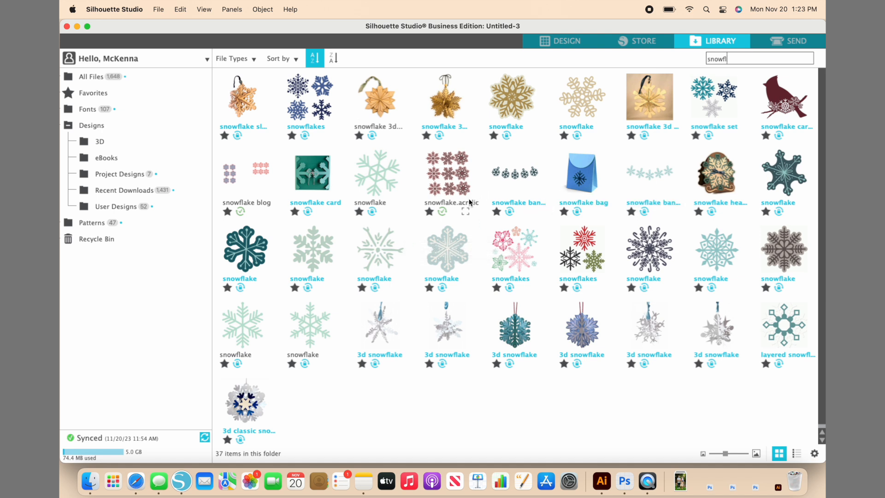
{"action": "mouse_move", "coordinate": [463, 202]}
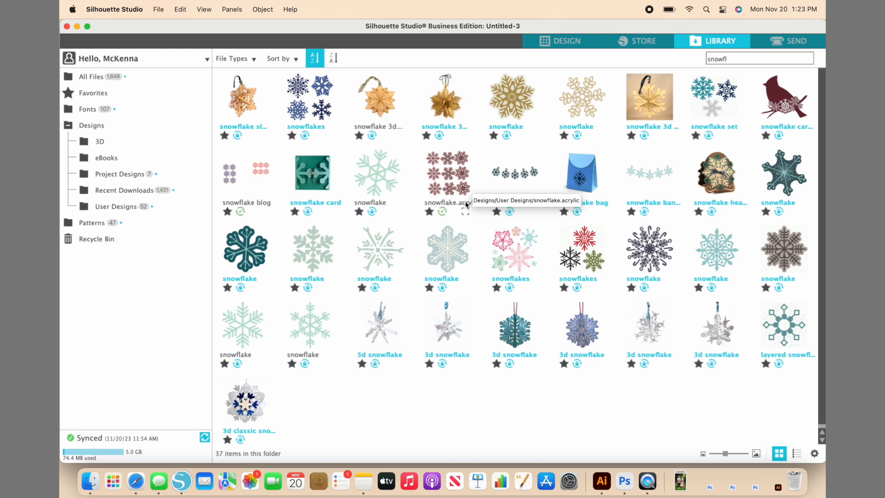
{"action": "mouse_move", "coordinate": [372, 170]}
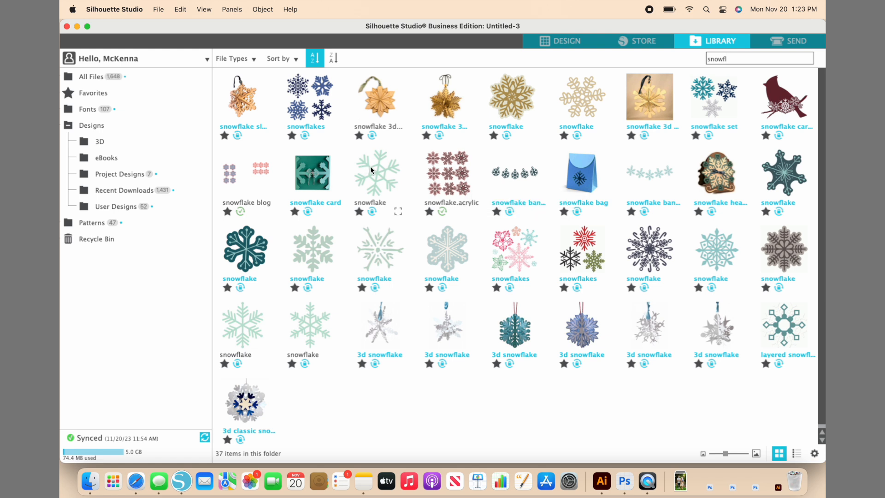
{"action": "mouse_move", "coordinate": [374, 181]}
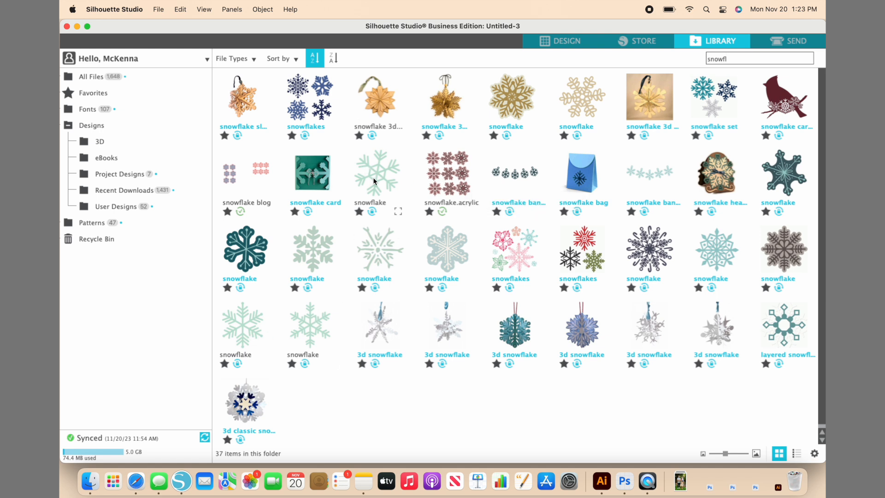
{"action": "mouse_move", "coordinate": [258, 357]}
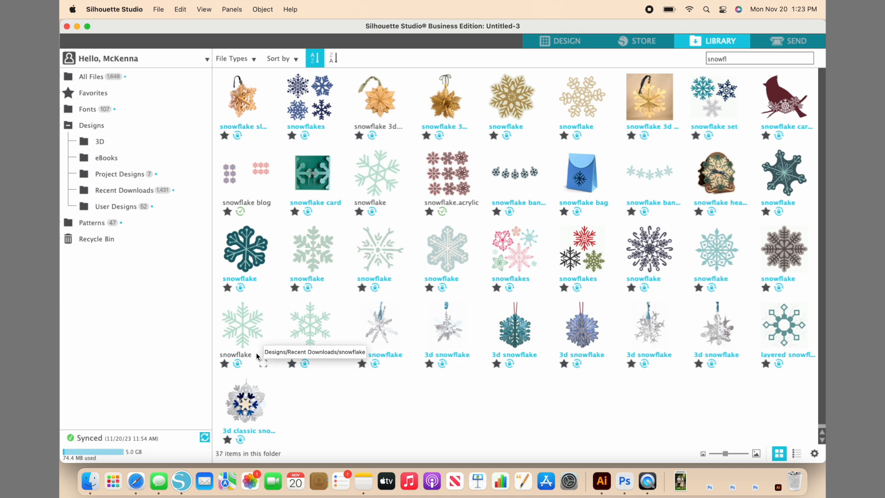
{"action": "mouse_move", "coordinate": [798, 253]}
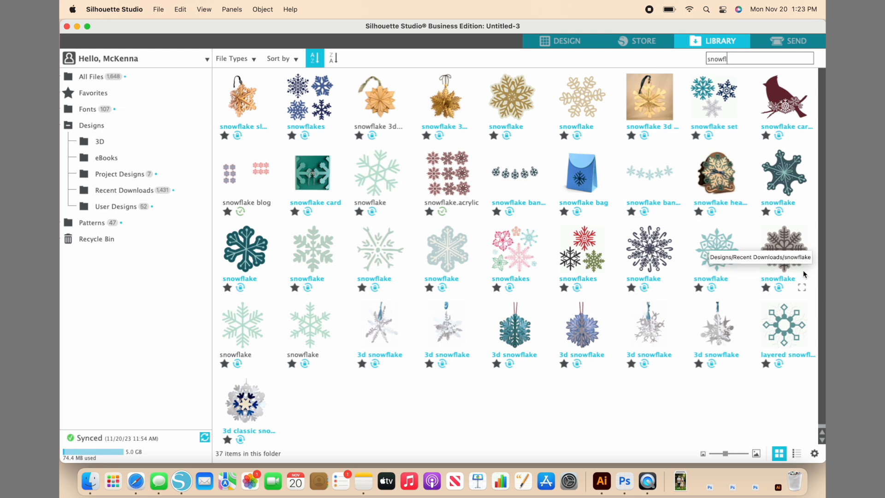
{"action": "double_click", "coordinate": [785, 248]}
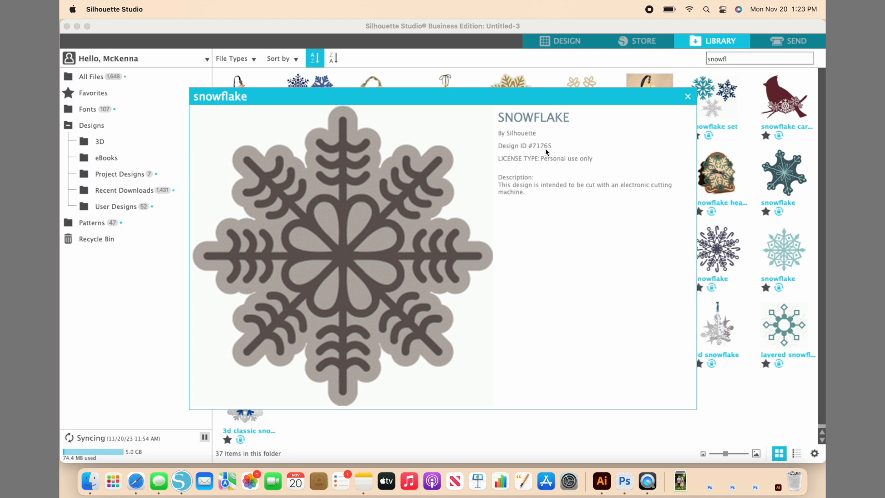
{"action": "left_click", "coordinate": [688, 96]}
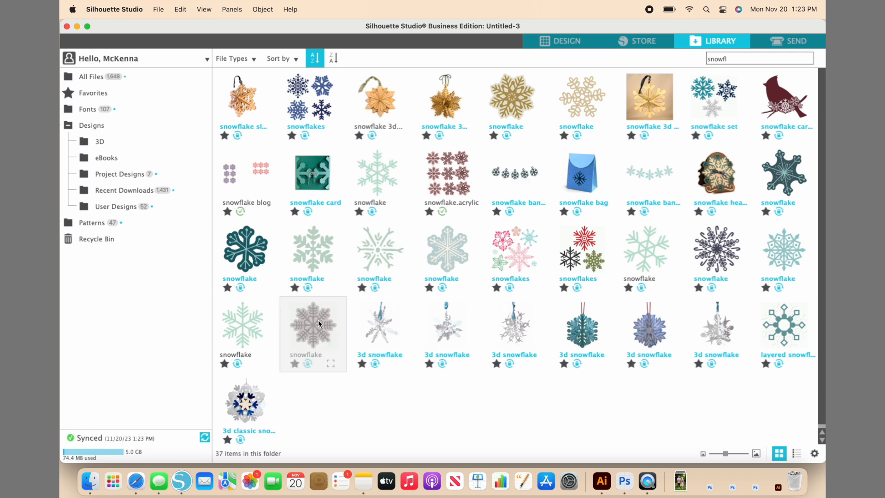
Bring the bordered snowflake design onto the 12x12 page and select it
{"action": "double_click", "coordinate": [312, 324]}
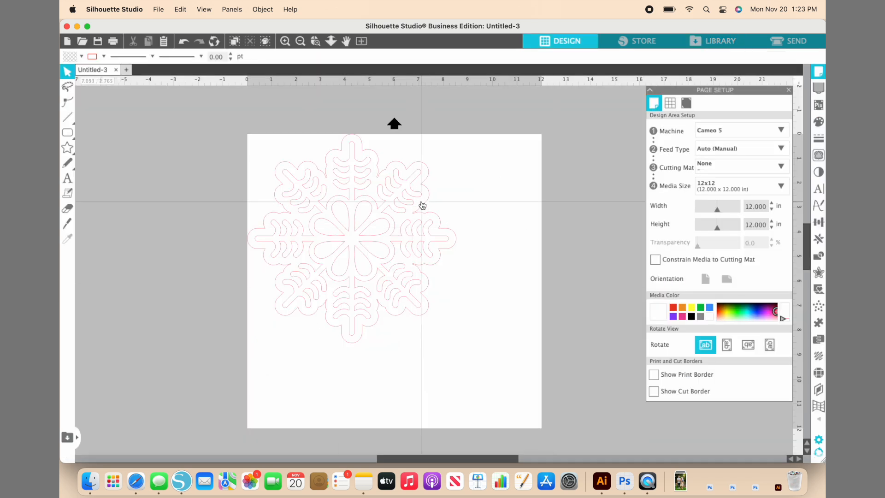
{"action": "left_click", "coordinate": [350, 237]}
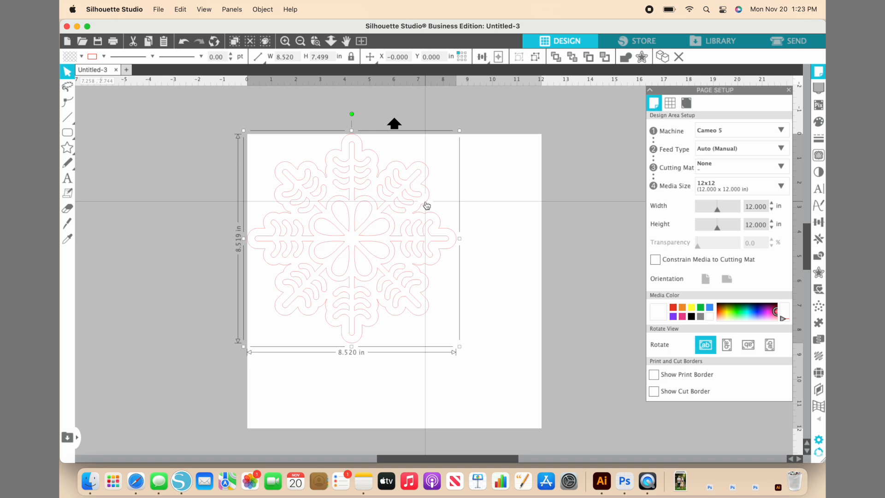
Ungroup the snowflake twice from its context menu to separate the outer border
{"action": "right_click", "coordinate": [427, 204]}
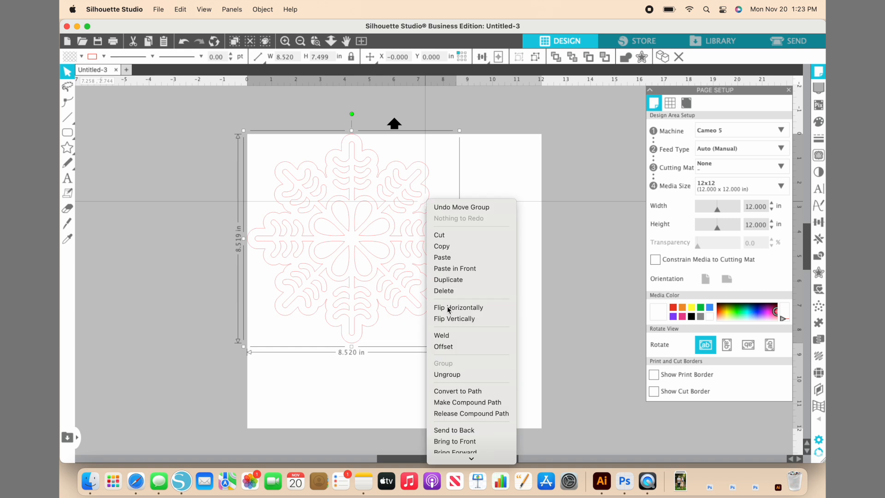
{"action": "mouse_move", "coordinate": [452, 374]}
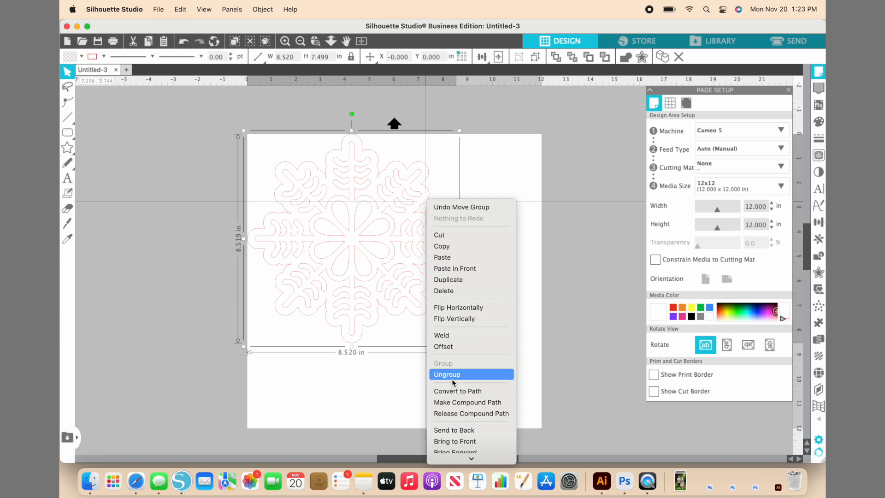
{"action": "left_click", "coordinate": [446, 374]}
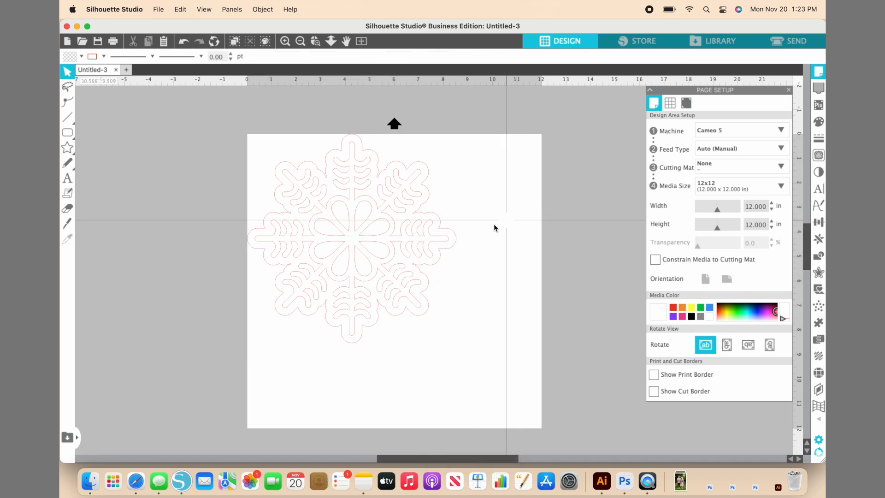
{"action": "left_click", "coordinate": [350, 237]}
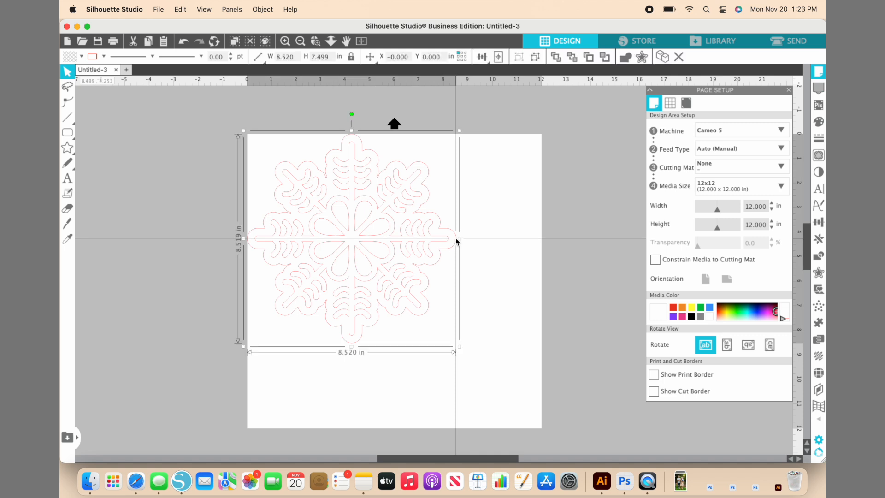
{"action": "mouse_move", "coordinate": [424, 223]}
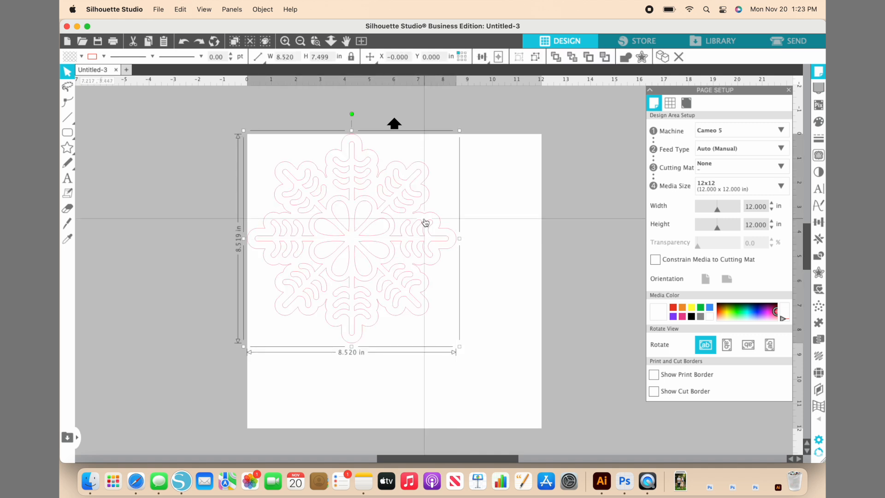
{"action": "right_click", "coordinate": [425, 222]}
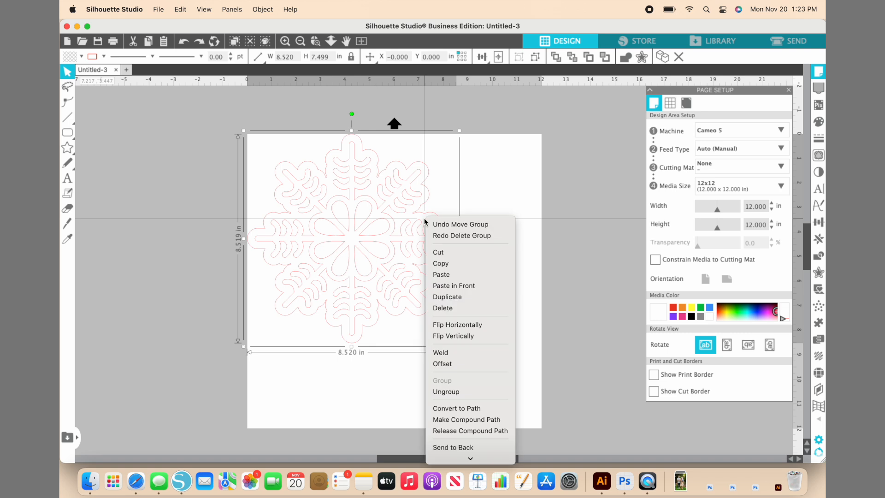
{"action": "mouse_move", "coordinate": [470, 391]}
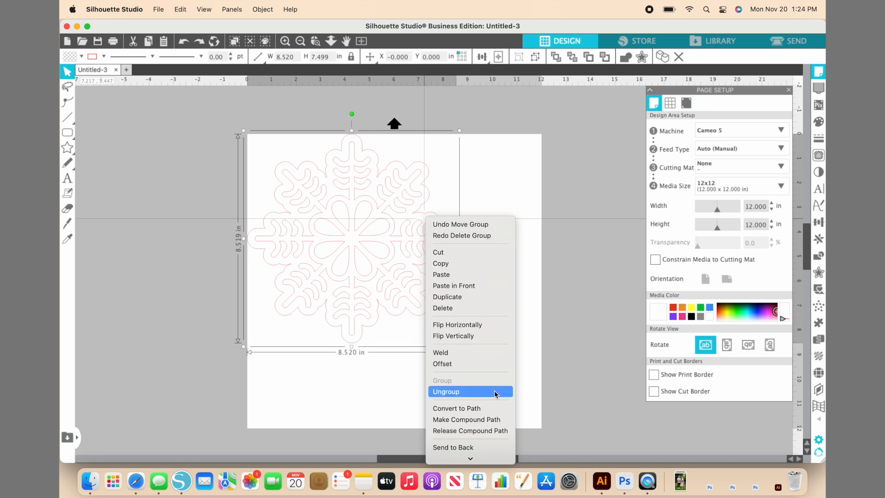
{"action": "left_click", "coordinate": [446, 391]}
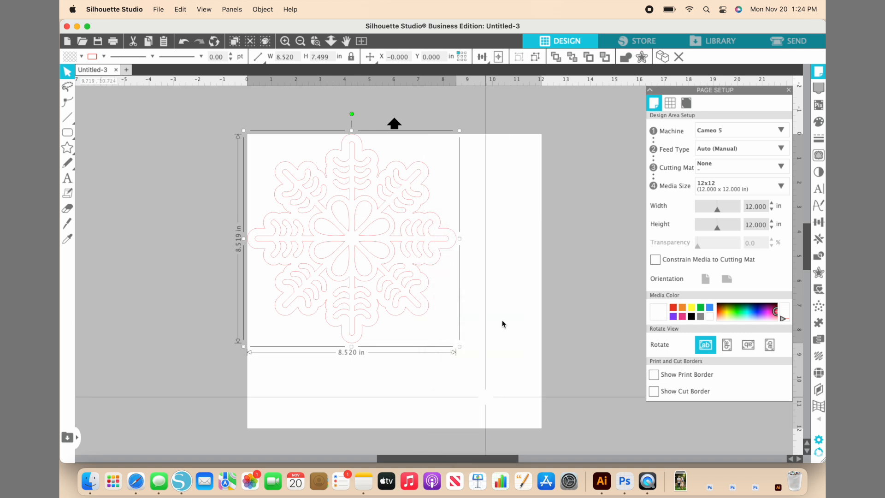
{"action": "mouse_move", "coordinate": [429, 194]}
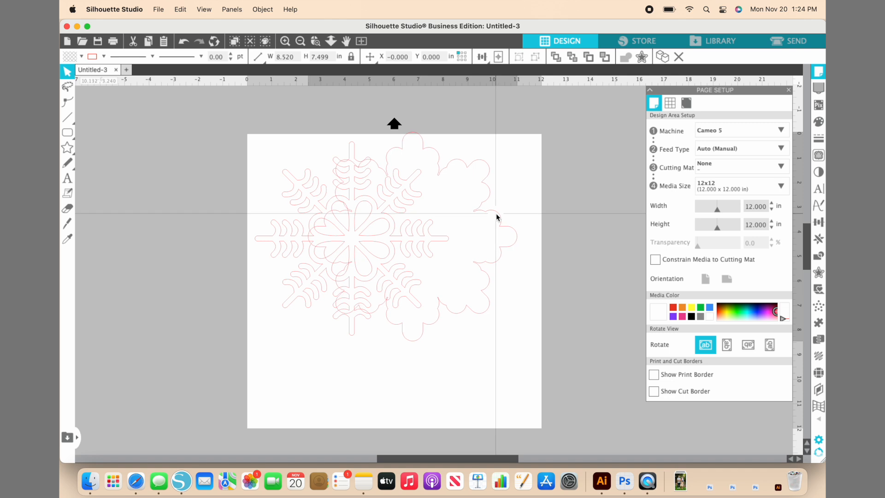
Remove the outer border and shrink the remaining snowflake to 3 by 3 inches
{"action": "left_click", "coordinate": [497, 217]}
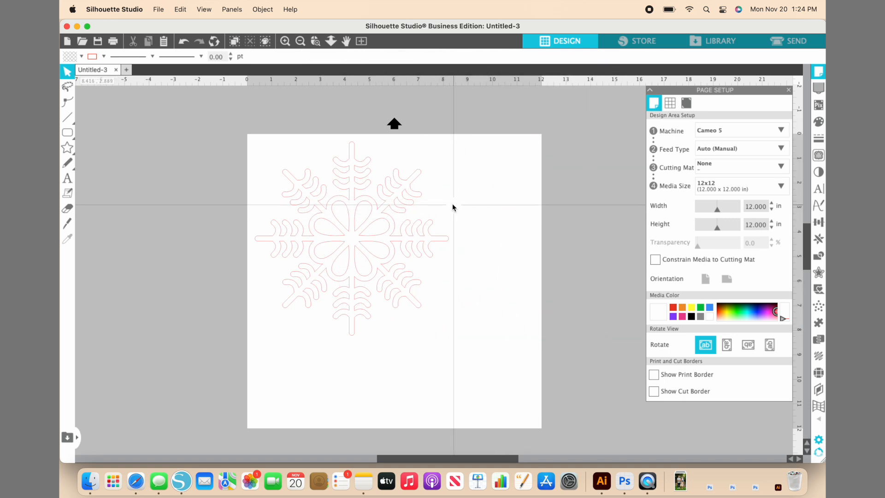
{"action": "left_click", "coordinate": [352, 237]}
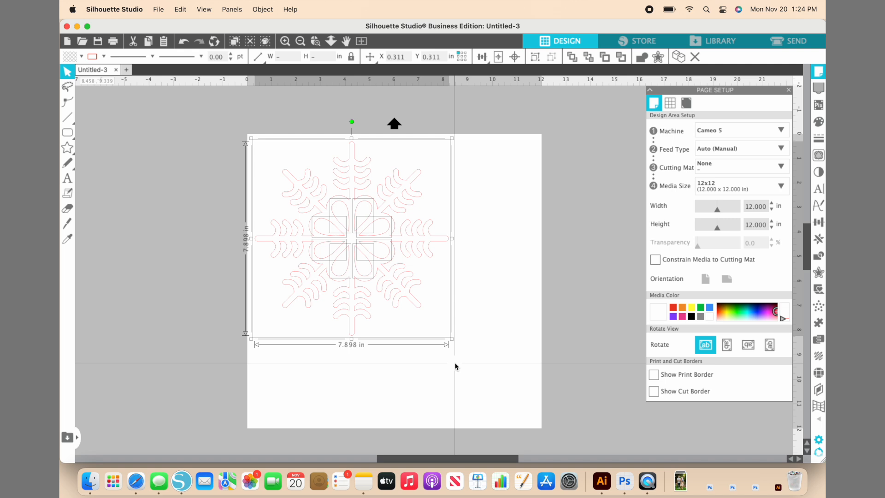
{"action": "right_click", "coordinate": [418, 289]}
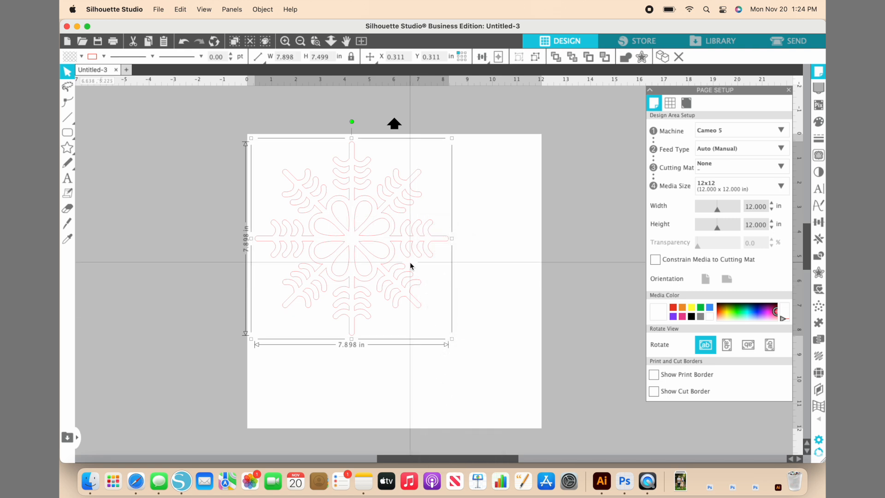
{"action": "mouse_move", "coordinate": [449, 346]}
{"action": "type", "text": "3.000"}
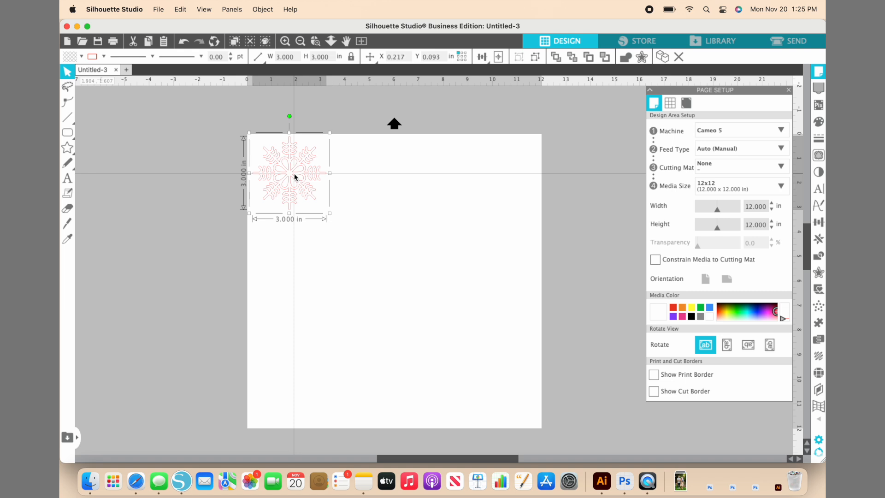
{"action": "left_click", "coordinate": [353, 176]}
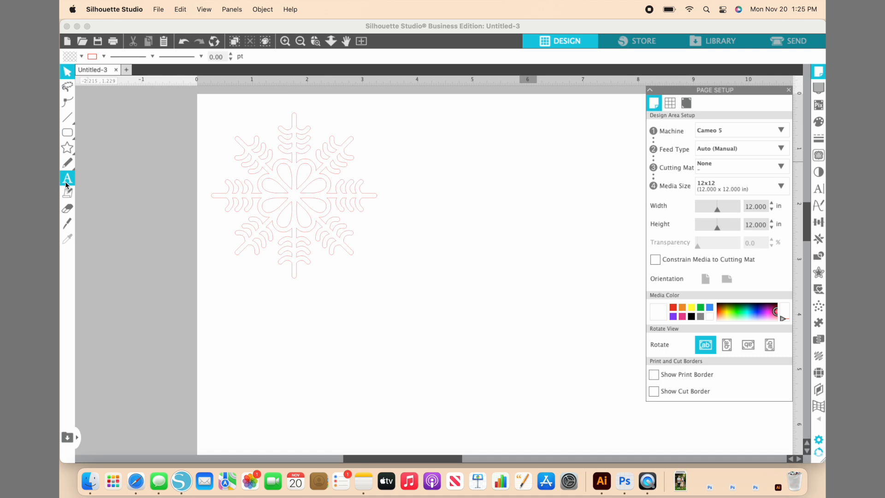
Start a MOM text object on the mat right of the snowflake
{"action": "left_click", "coordinate": [67, 178]}
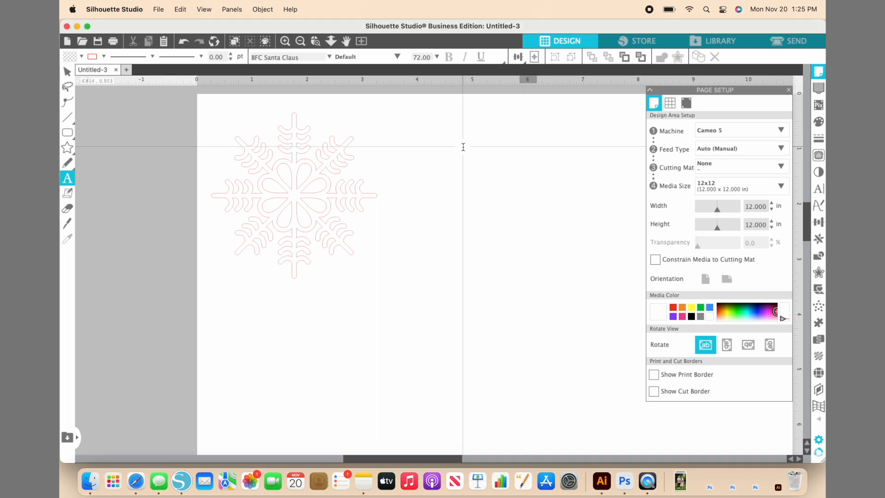
{"action": "left_click", "coordinate": [66, 71]}
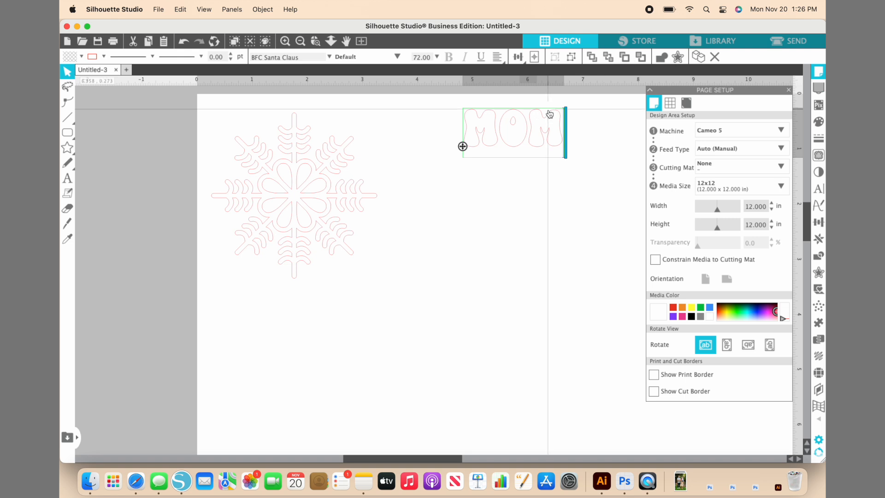
{"action": "mouse_move", "coordinate": [549, 110]}
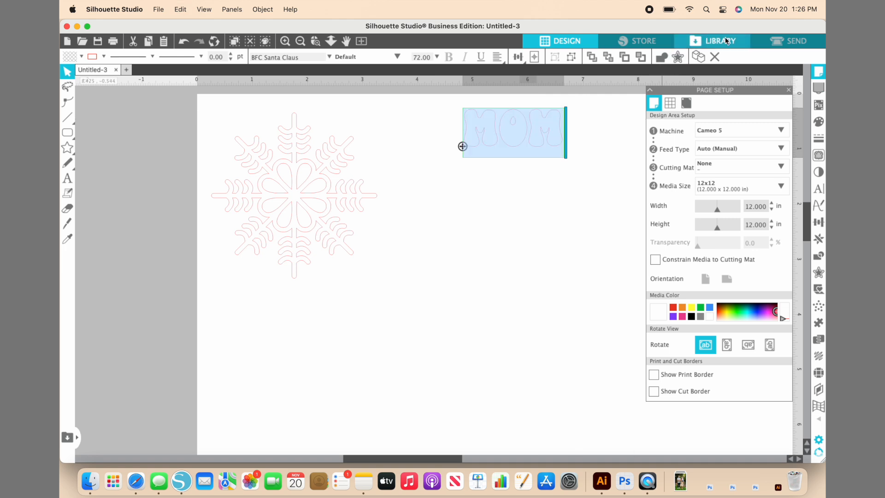
Preview the BFC Christmas Cards font in the library, then return to the design
{"action": "left_click", "coordinate": [718, 41]}
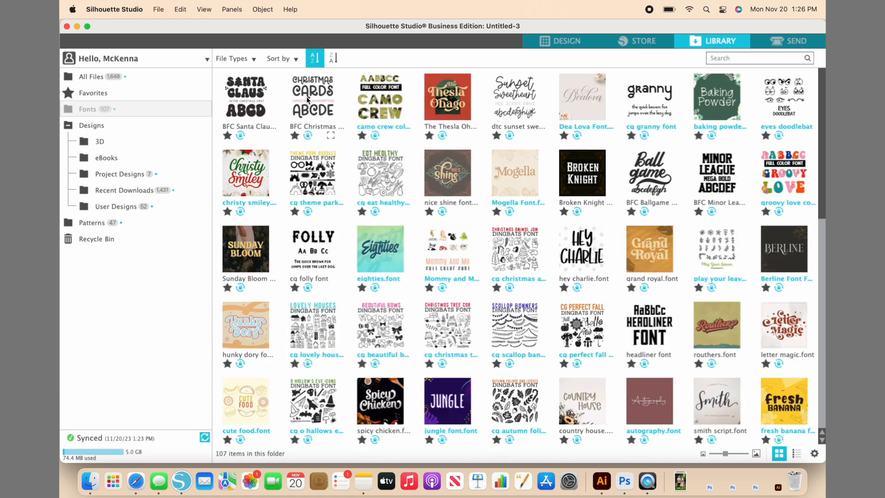
{"action": "double_click", "coordinate": [314, 96]}
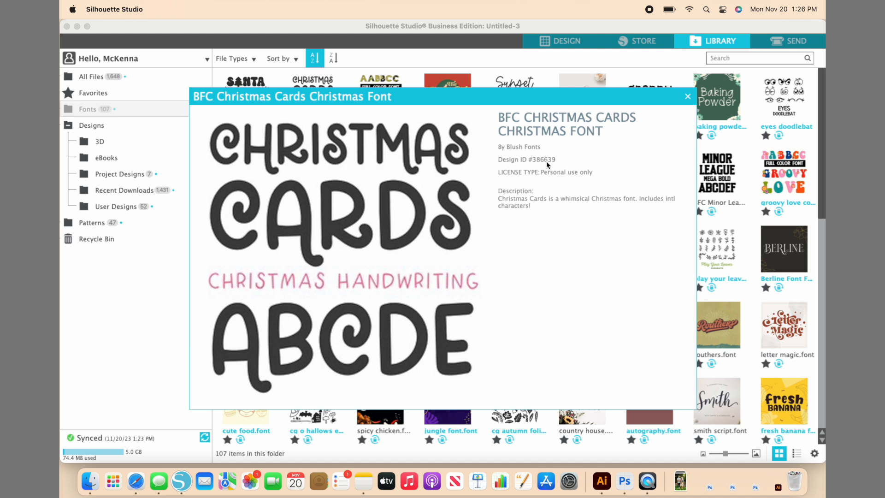
{"action": "left_click", "coordinate": [687, 95]}
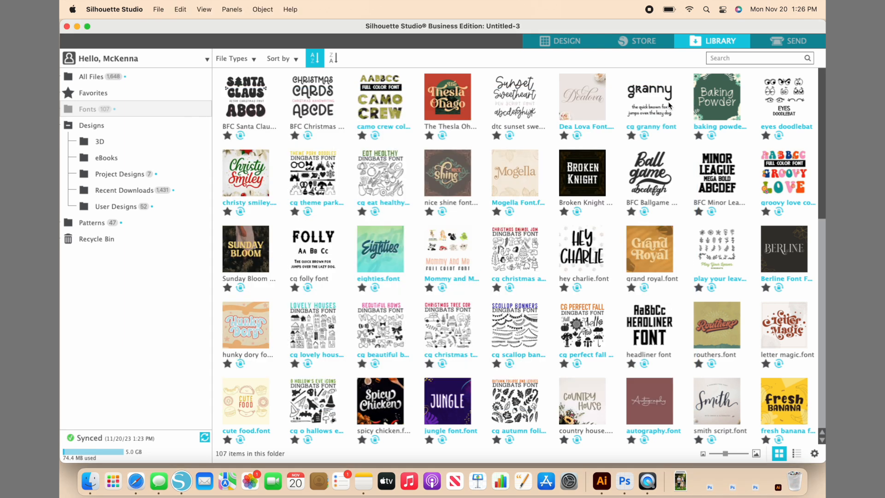
{"action": "mouse_move", "coordinate": [313, 97]}
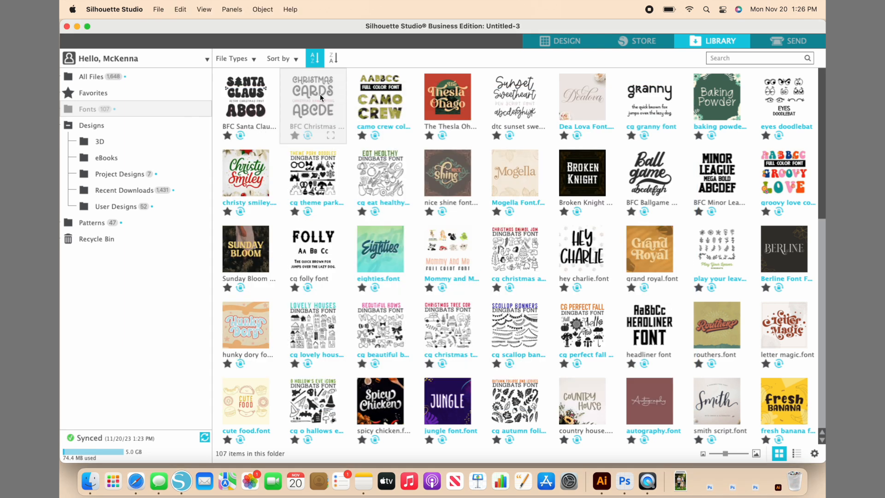
{"action": "left_click", "coordinate": [560, 40]}
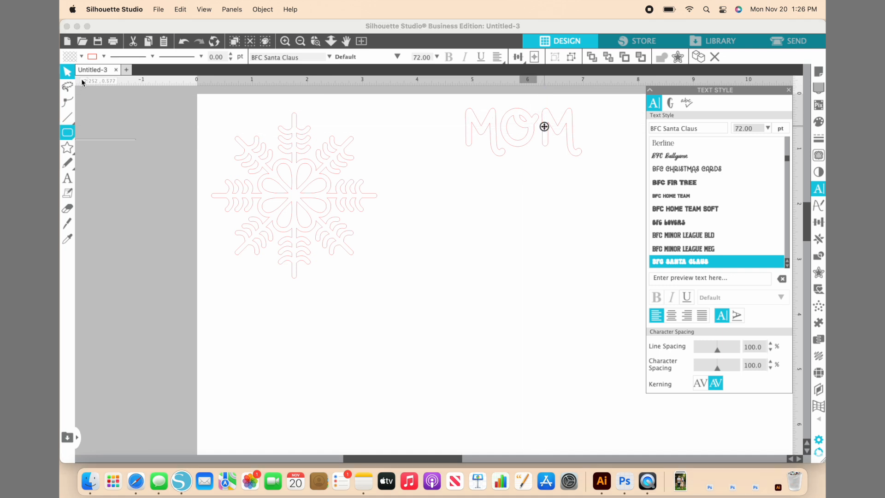
Fill the MOM text red, shrink it to about 1.9 by 1.1 inches and place it on the snowflake
{"action": "left_click", "coordinate": [686, 168]}
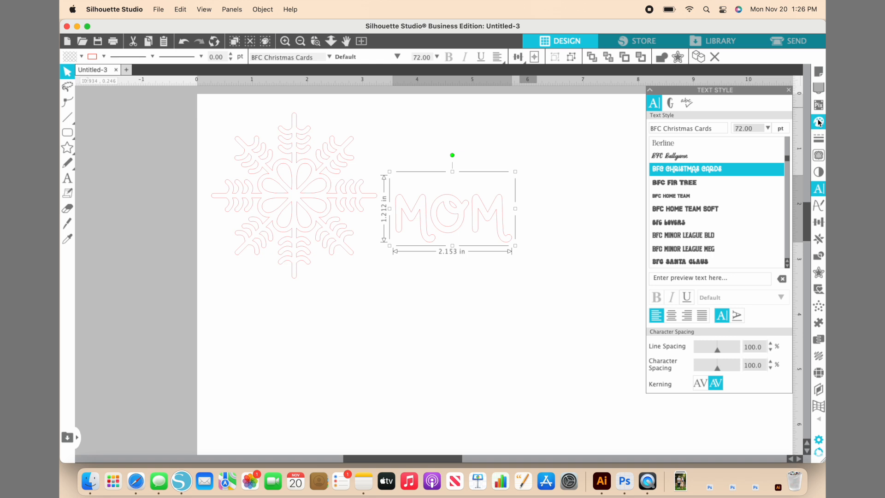
{"action": "left_click", "coordinate": [818, 121]}
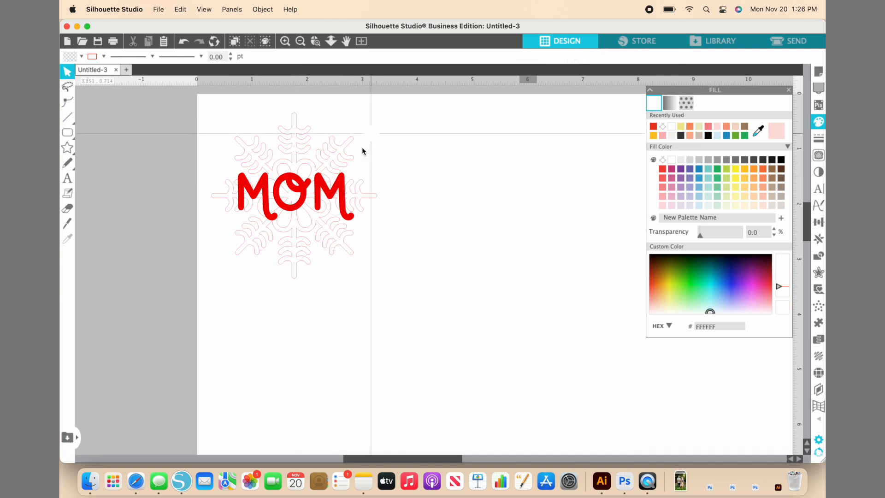
{"action": "left_click", "coordinate": [294, 198]}
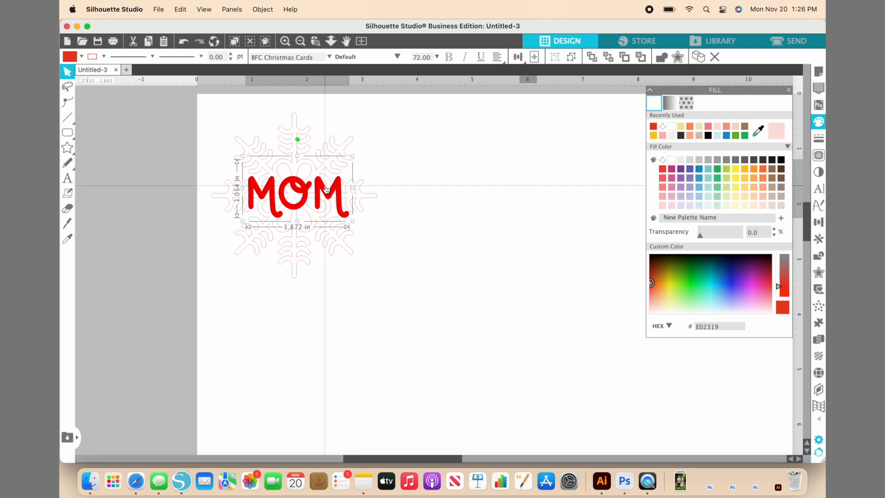
{"action": "left_click", "coordinate": [384, 165]}
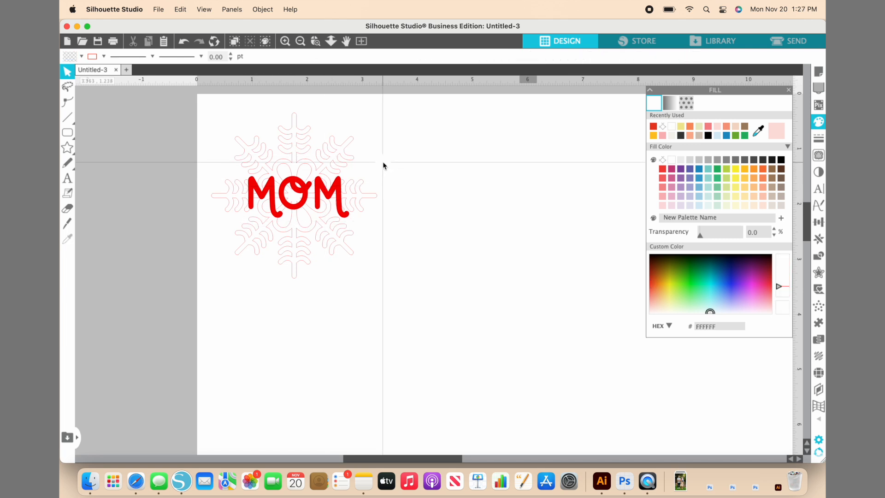
Align the MOM text and snowflake center to center and nudge the text into place
{"action": "left_click", "coordinate": [290, 195]}
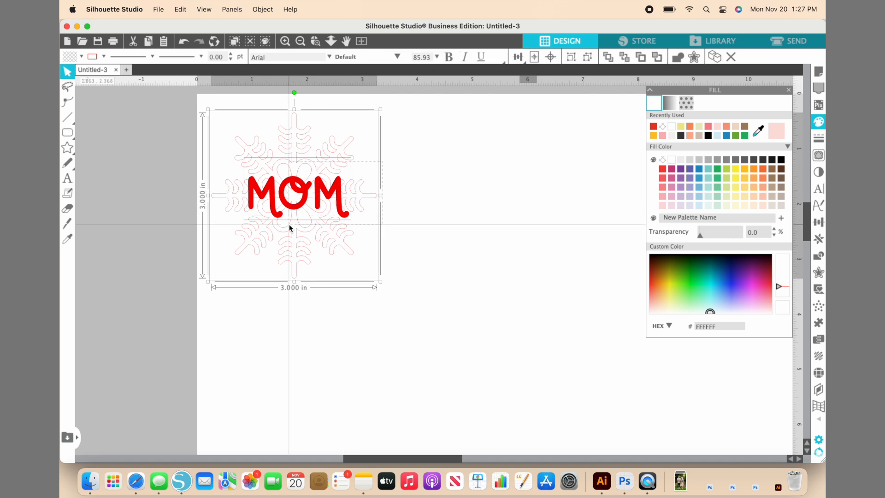
{"action": "left_click", "coordinate": [517, 56]}
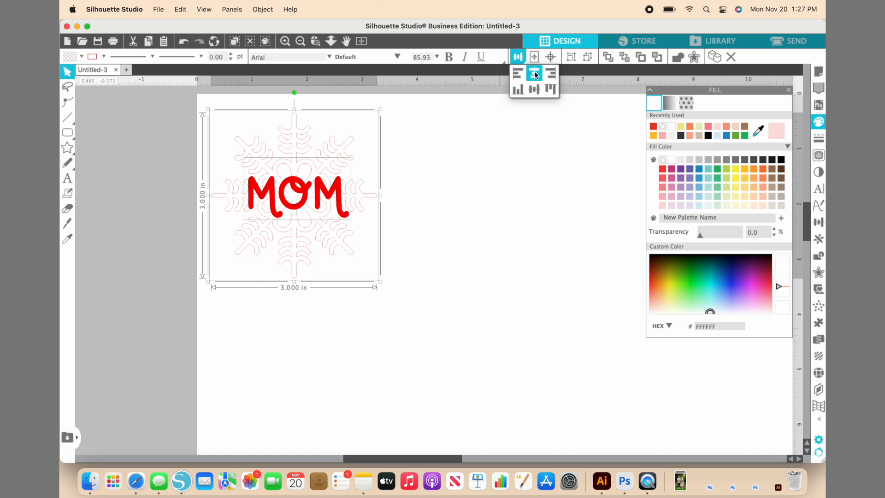
{"action": "left_click", "coordinate": [534, 90]}
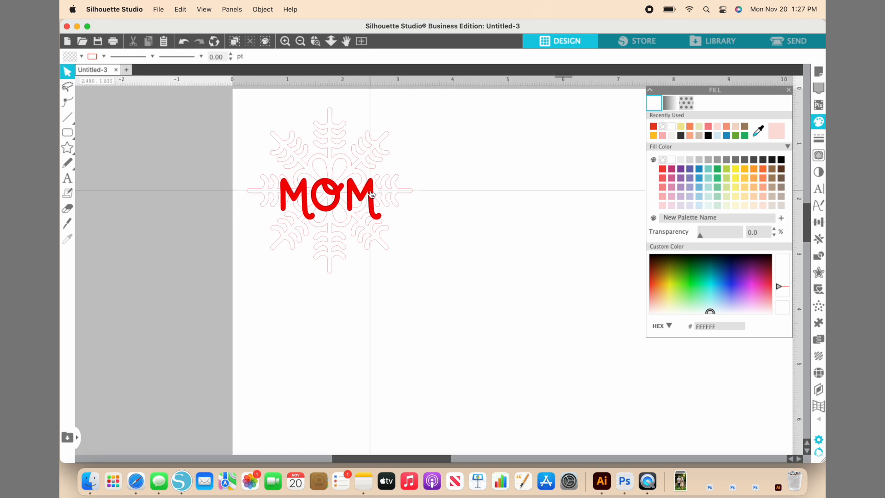
{"action": "left_click", "coordinate": [330, 194]}
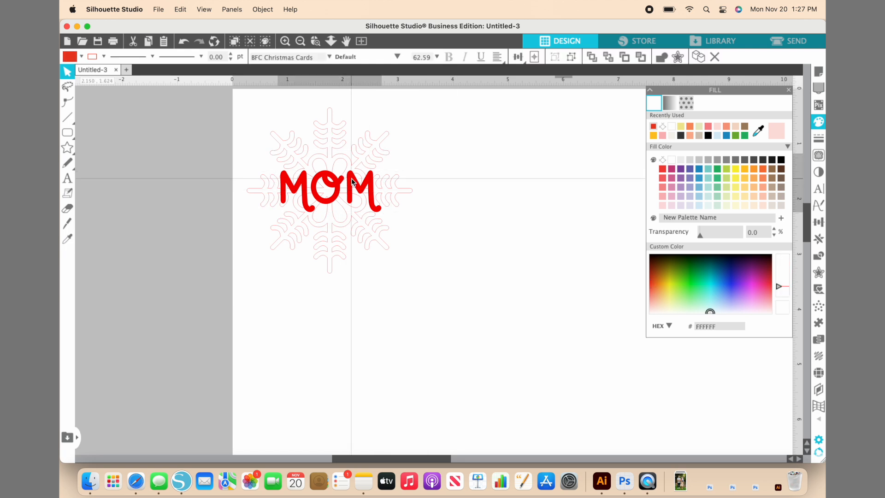
{"action": "left_click", "coordinate": [330, 187]}
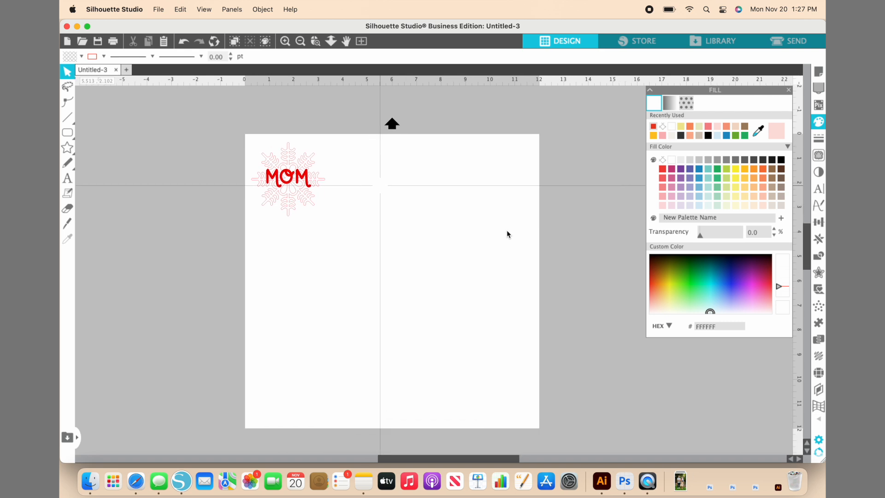
Drag the MOM text off the mat so only the snowflake cuts, then go to Send
{"action": "left_click", "coordinate": [289, 178]}
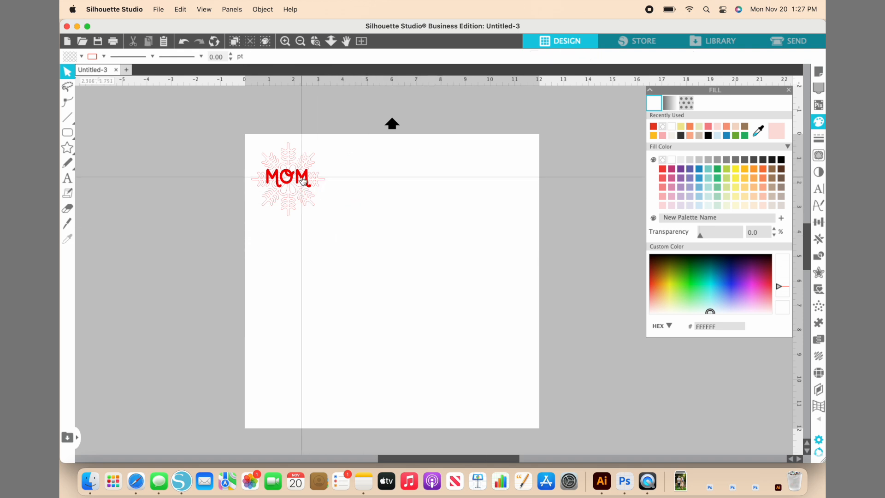
{"action": "left_click_drag", "start_coordinate": [287, 177], "coordinate": [205, 149]}
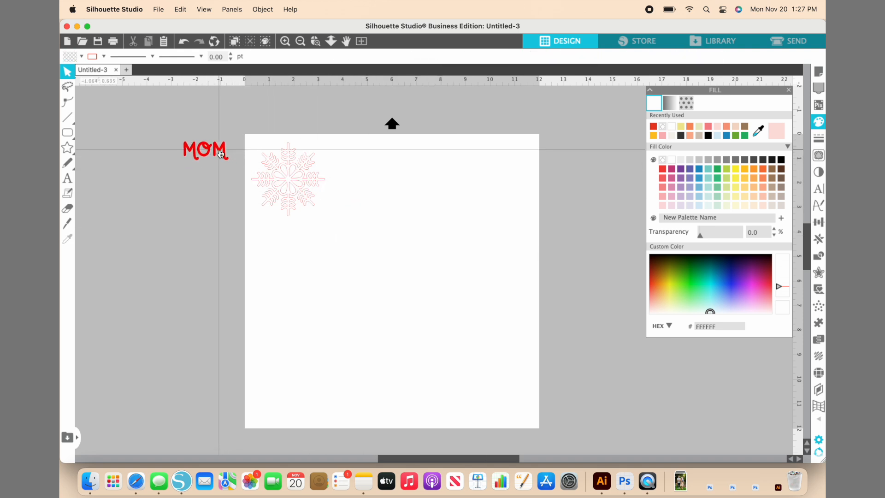
{"action": "left_click", "coordinate": [796, 40]}
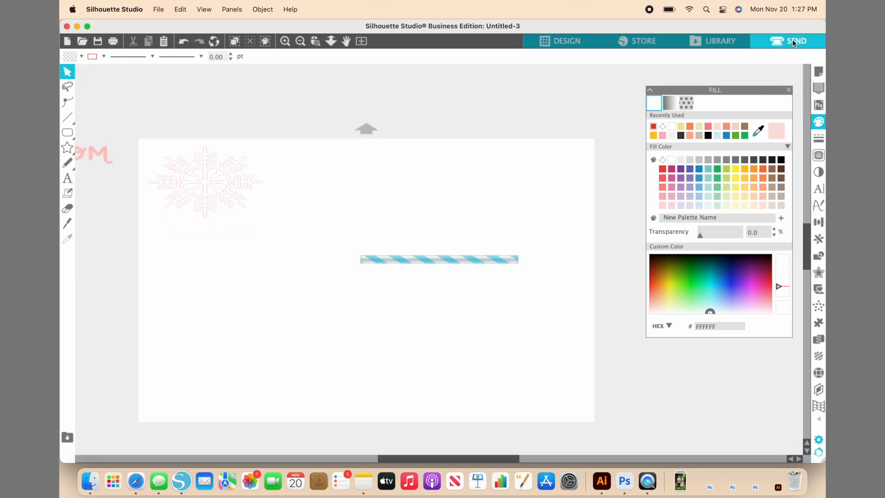
Load the Carriage 1 cut settings for the Cameo 5 with Vinyl, Glossy and AutoBlade
{"action": "left_click", "coordinate": [796, 41]}
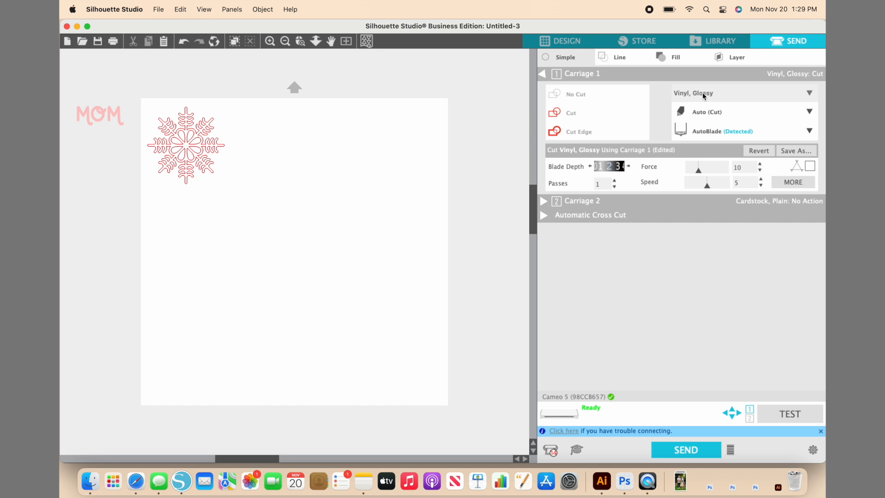
Search the material list for vinyl and select Vinyl, Matte for Carriage 1
{"action": "left_click", "coordinate": [809, 92]}
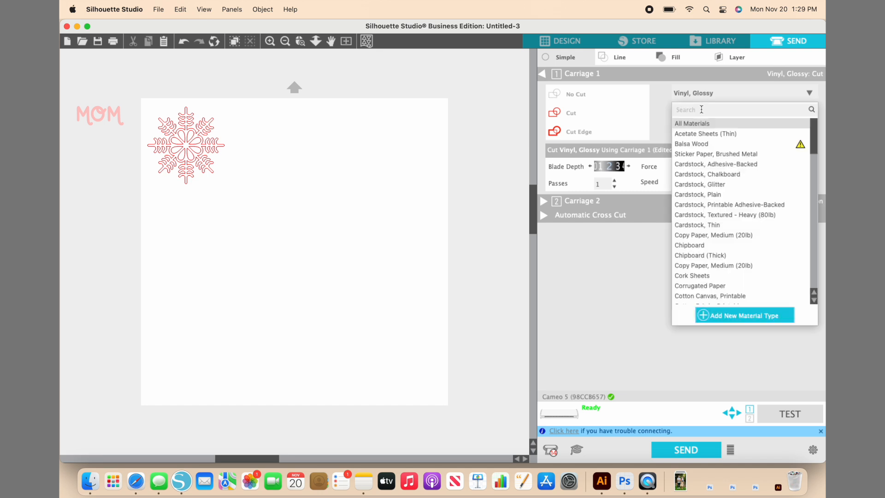
{"action": "type", "text": "vinyl"}
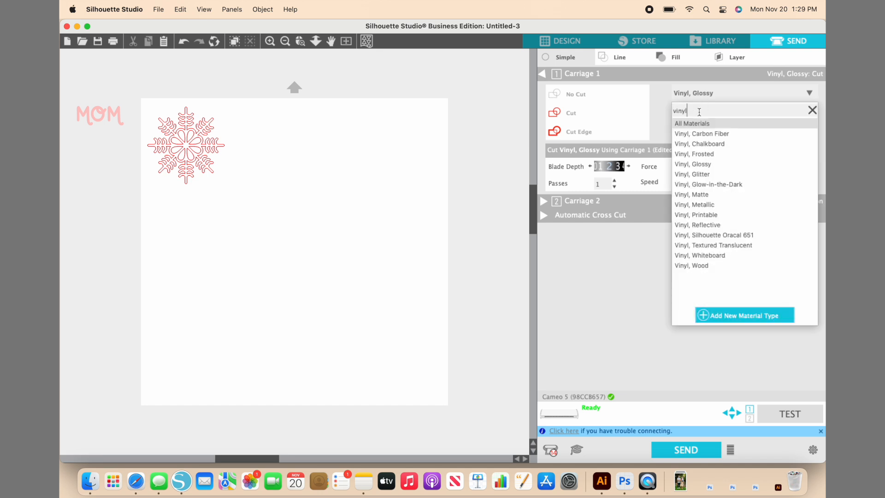
{"action": "left_click", "coordinate": [692, 194]}
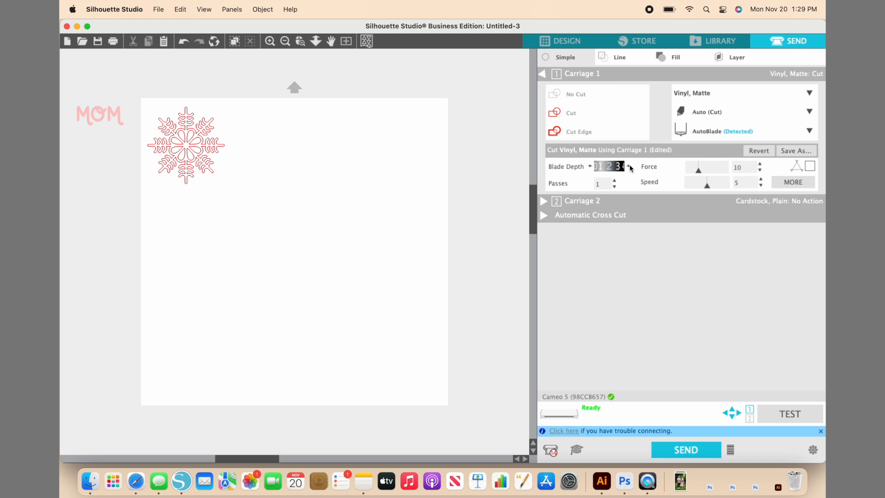
{"action": "mouse_move", "coordinate": [585, 282]}
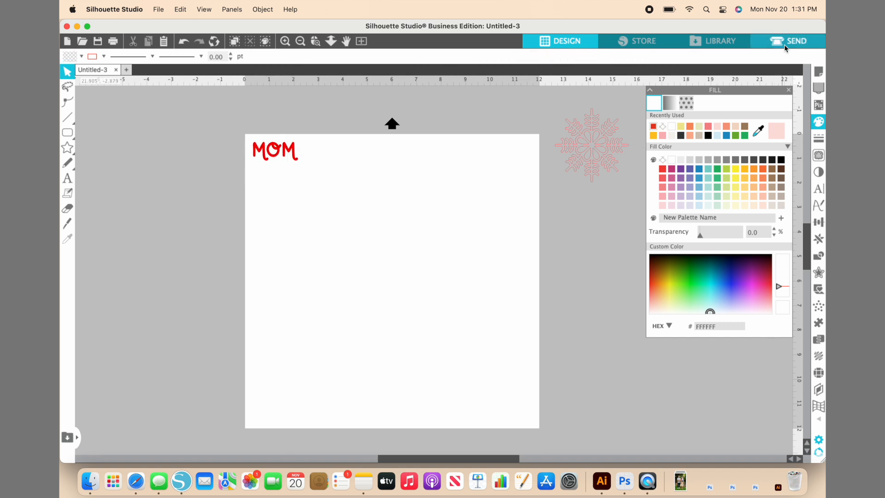
Send the red MOM text to the Cameo 5 and start the matte vinyl cut
{"action": "left_click", "coordinate": [788, 40]}
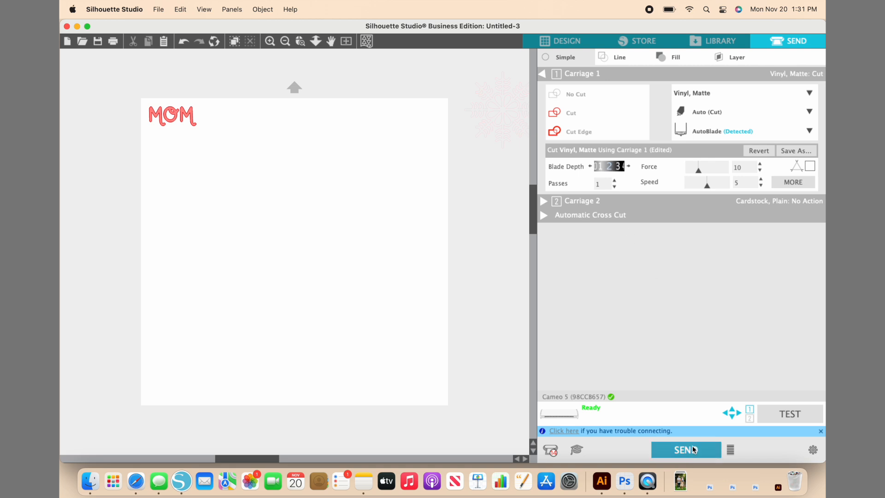
{"action": "left_click", "coordinate": [685, 449]}
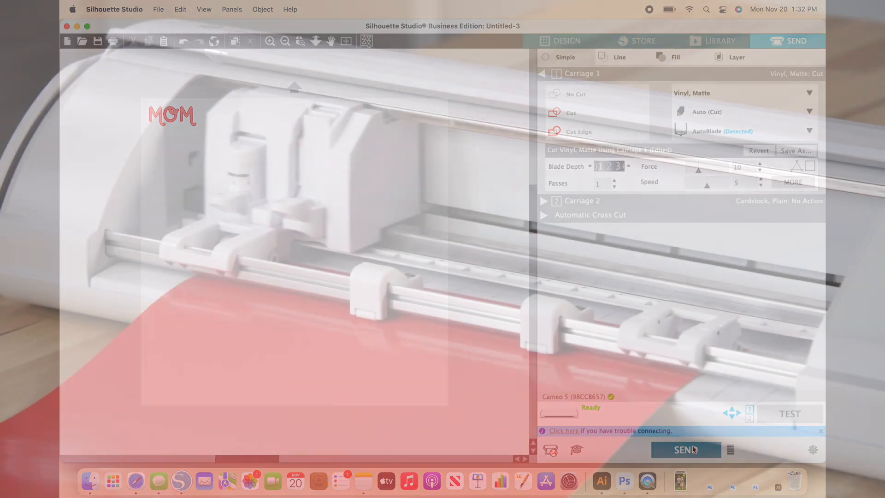